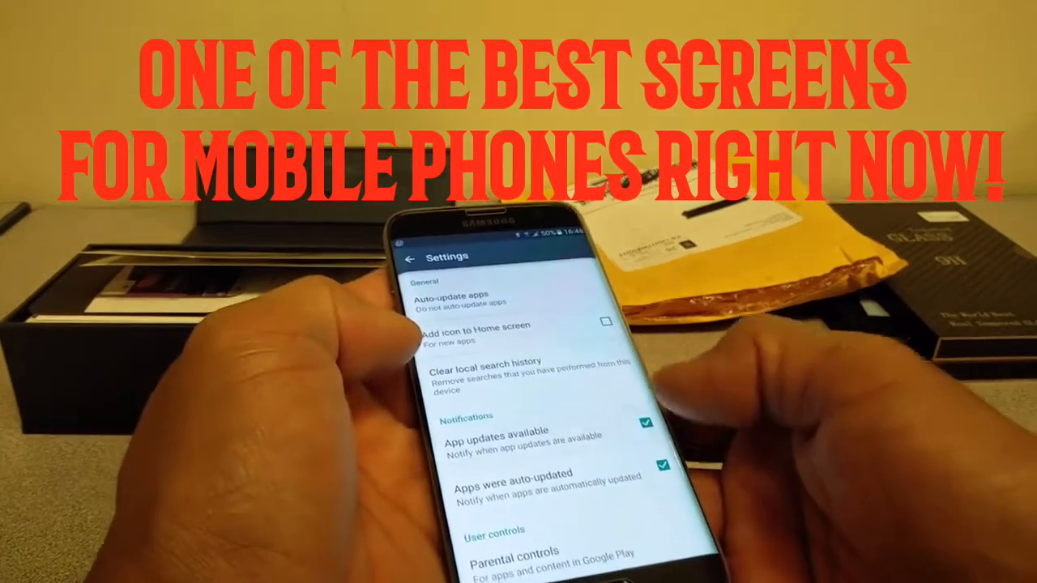
scroll(down, 3)
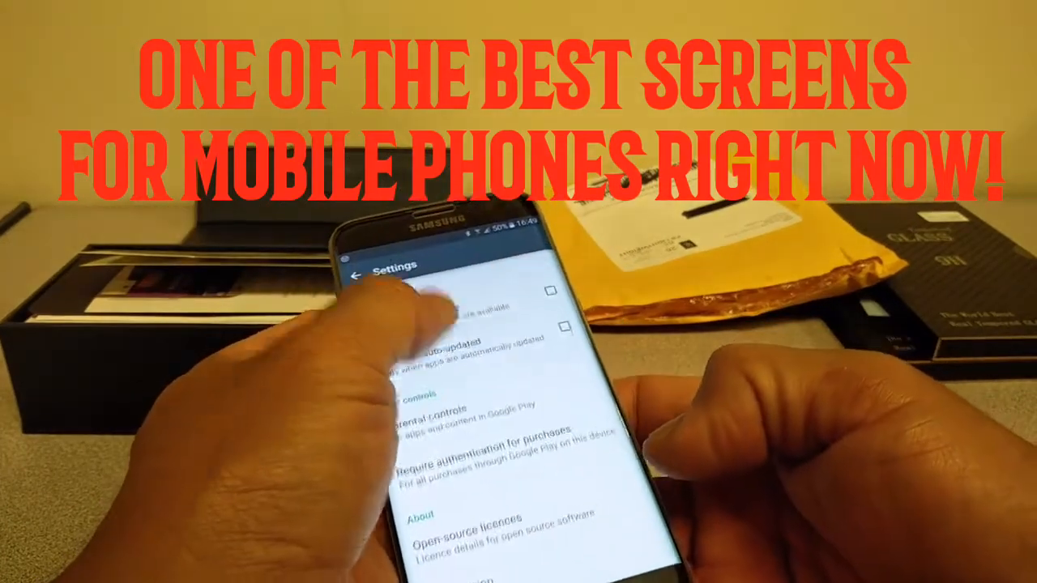